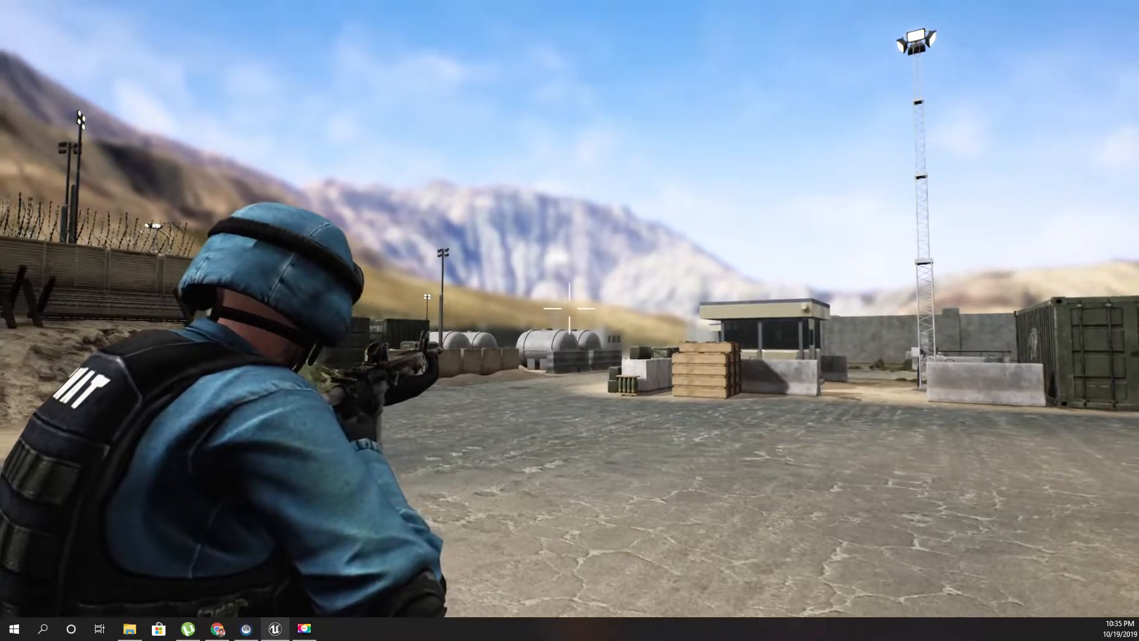
Step: Stop the play session to show the BPA_Soldier Event Add Recoil graph
{"action": "left_click", "coordinate": [566, 306]}
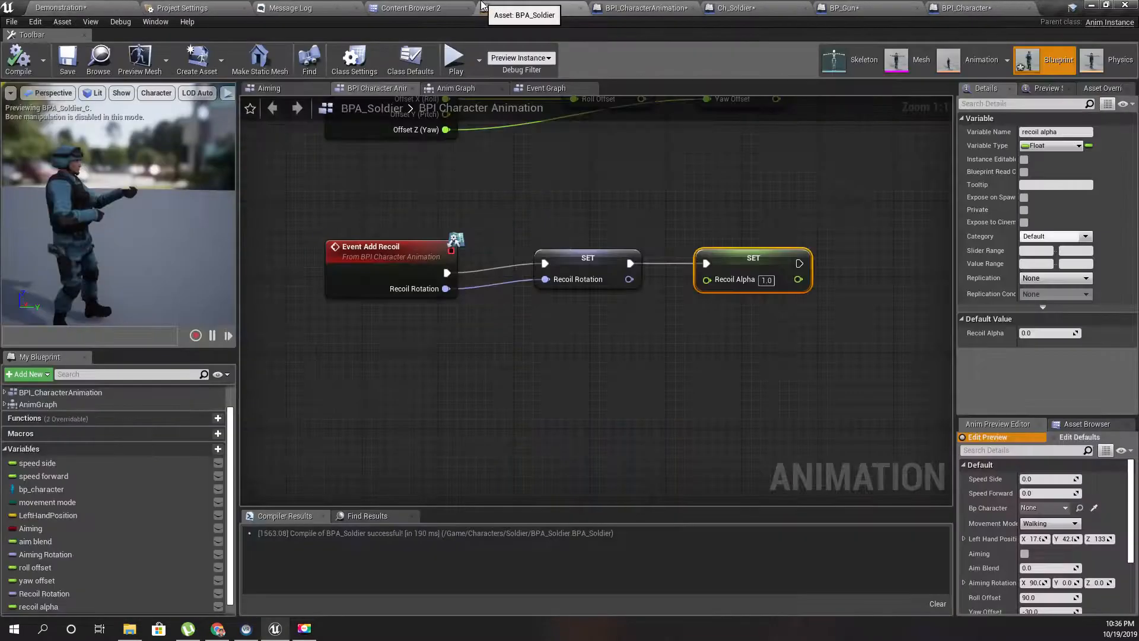
Step: Inspect the Anim Graph's Transform (Modify) Bone node, then switch to the Ch_Soldier tab
{"action": "left_click", "coordinate": [456, 88]}
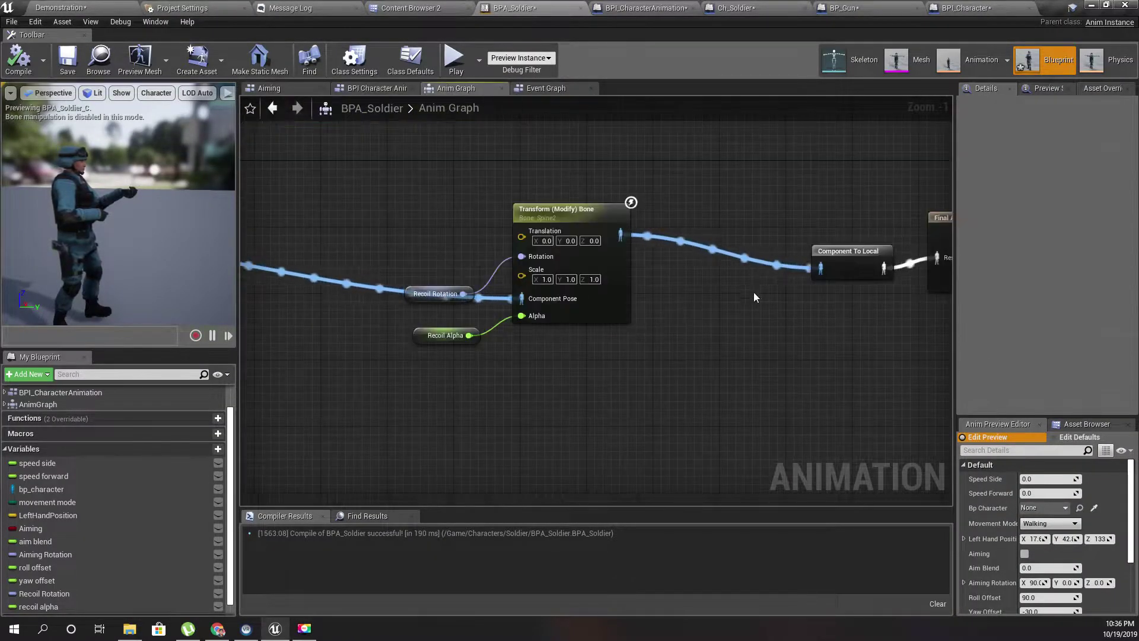
{"action": "left_click_drag", "start_coordinate": [755, 297], "coordinate": [683, 353]}
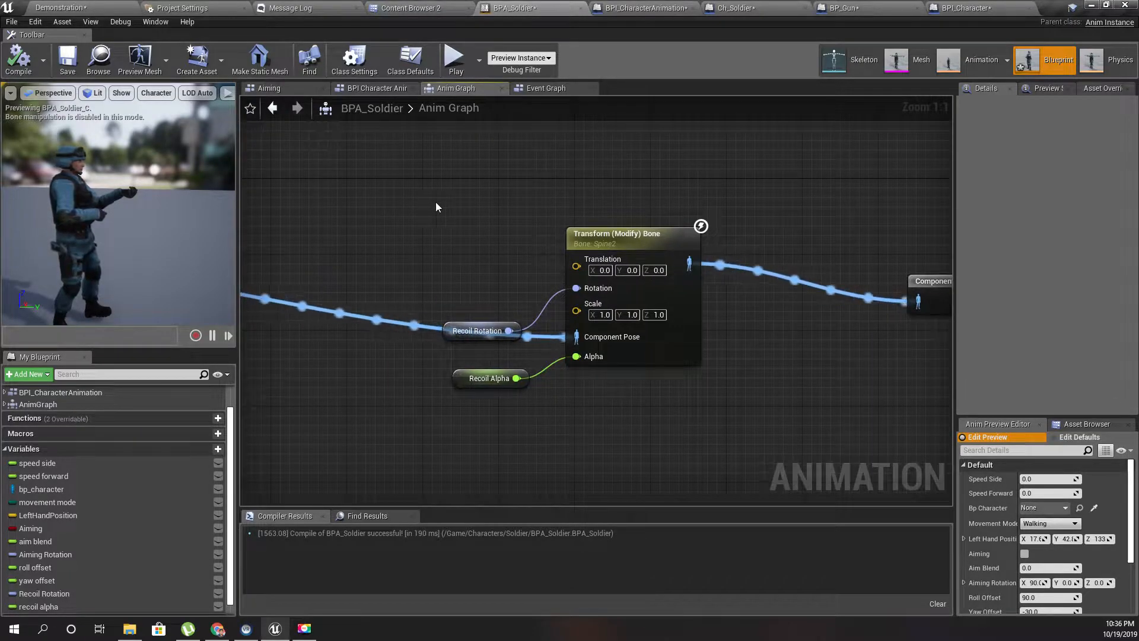
{"action": "left_click", "coordinate": [730, 7]}
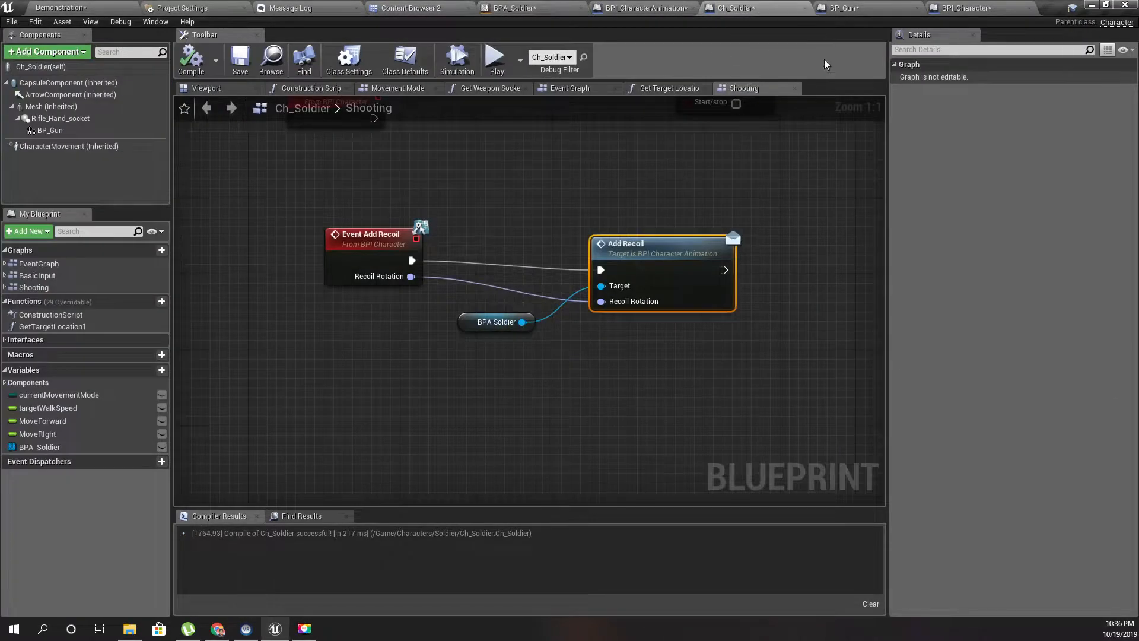
{"action": "left_click", "coordinate": [846, 6]}
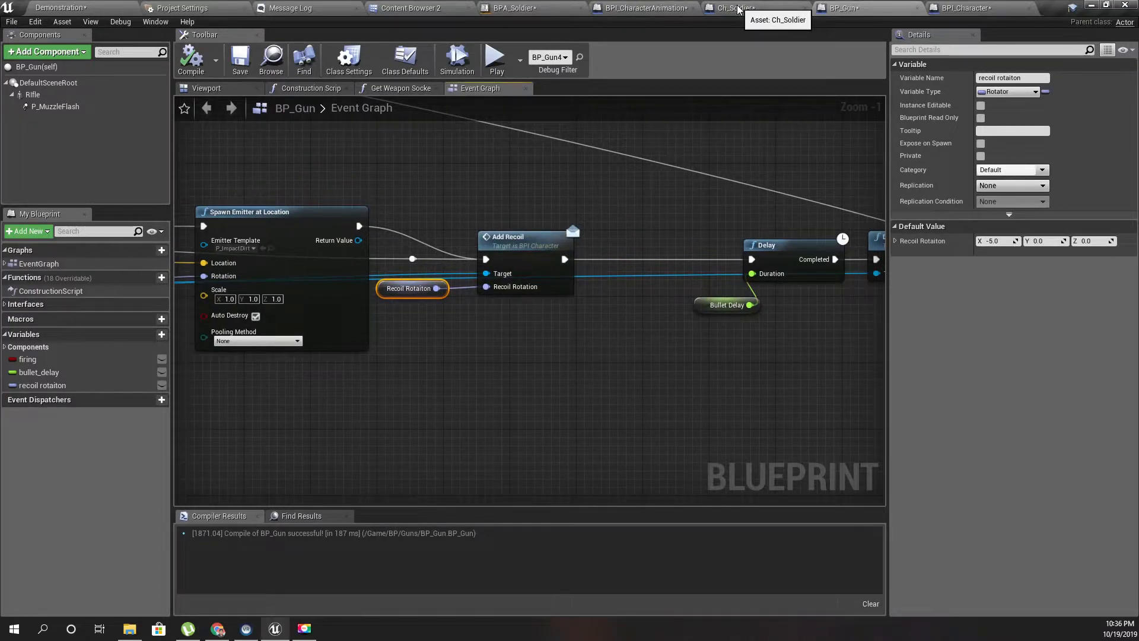
{"action": "left_click", "coordinate": [729, 7]}
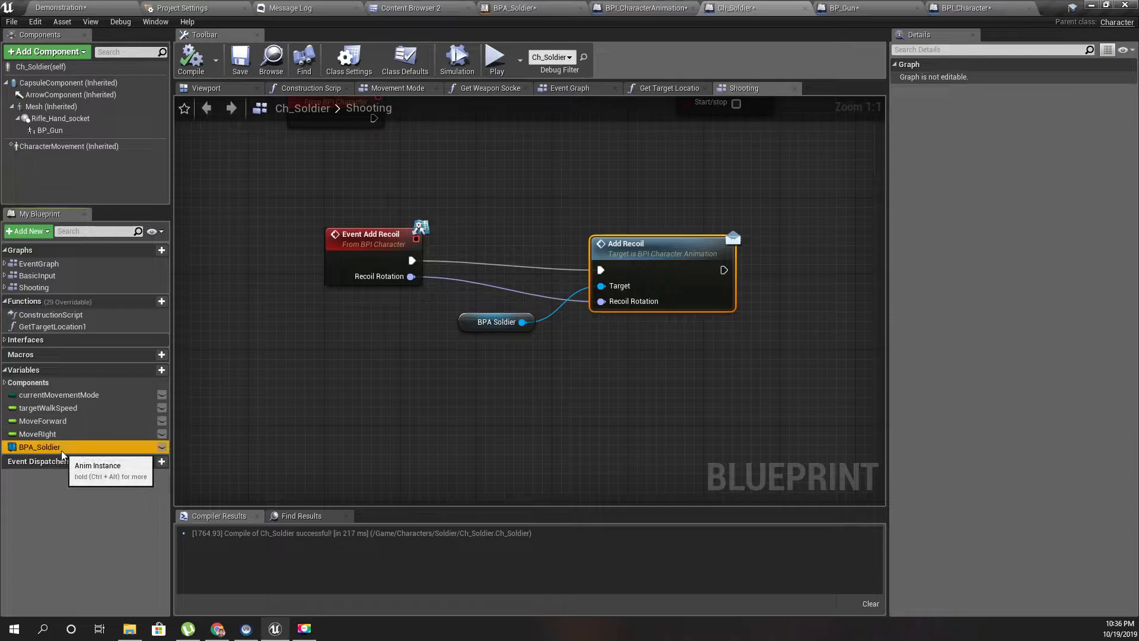
{"action": "left_click", "coordinate": [39, 447]}
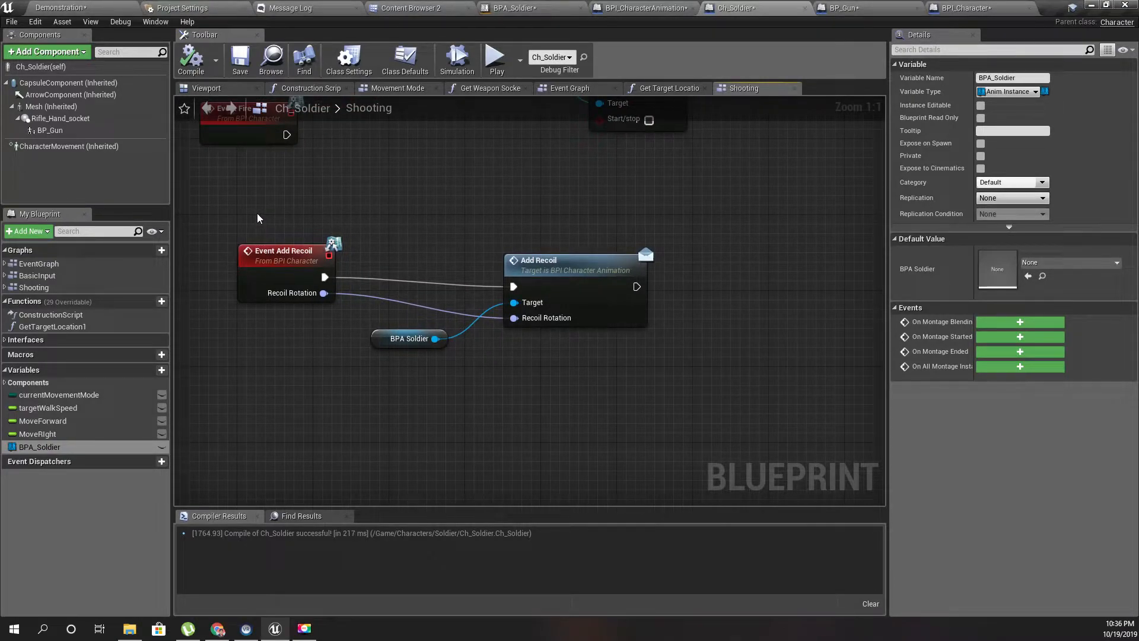
{"action": "left_click", "coordinate": [840, 7]}
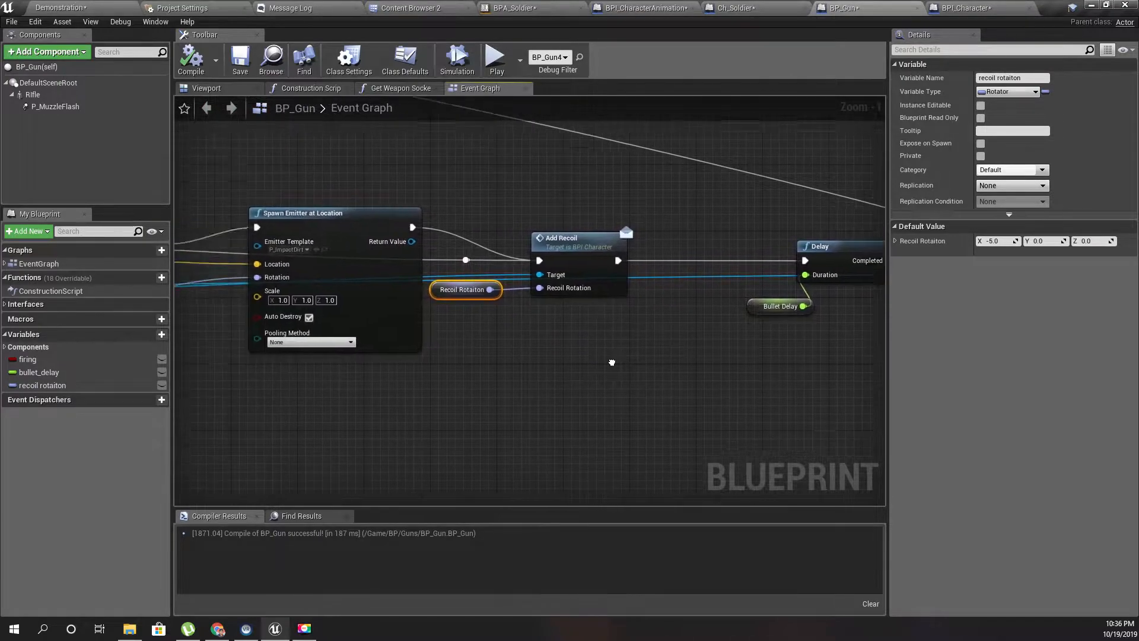
{"action": "left_click", "coordinate": [735, 8]}
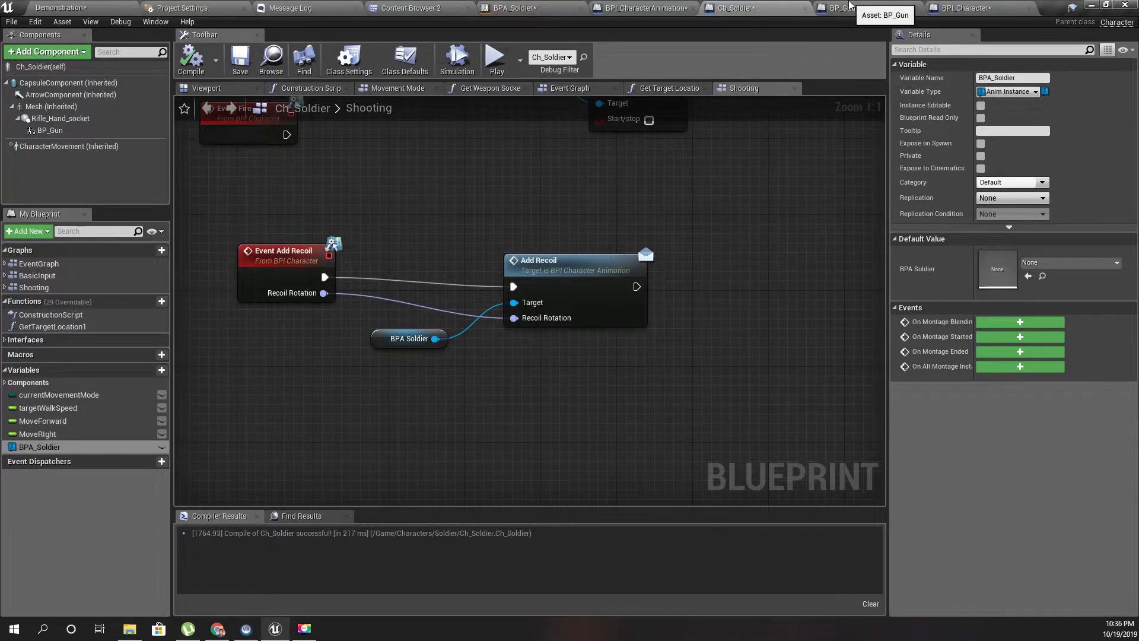
{"action": "left_click", "coordinate": [841, 6]}
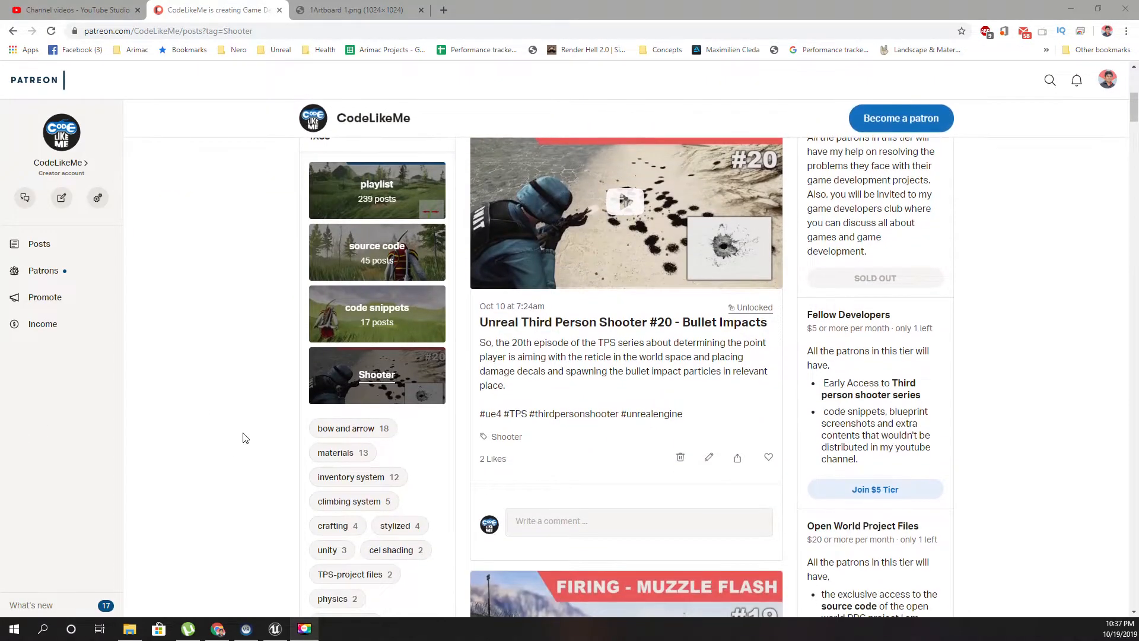
Step: Scroll the Shooter-tagged Patreon posts from #20 Bullet Impacts down to #19 Muzzle Flash
{"action": "scroll", "scroll_direction": "up", "scroll_amount": 3}
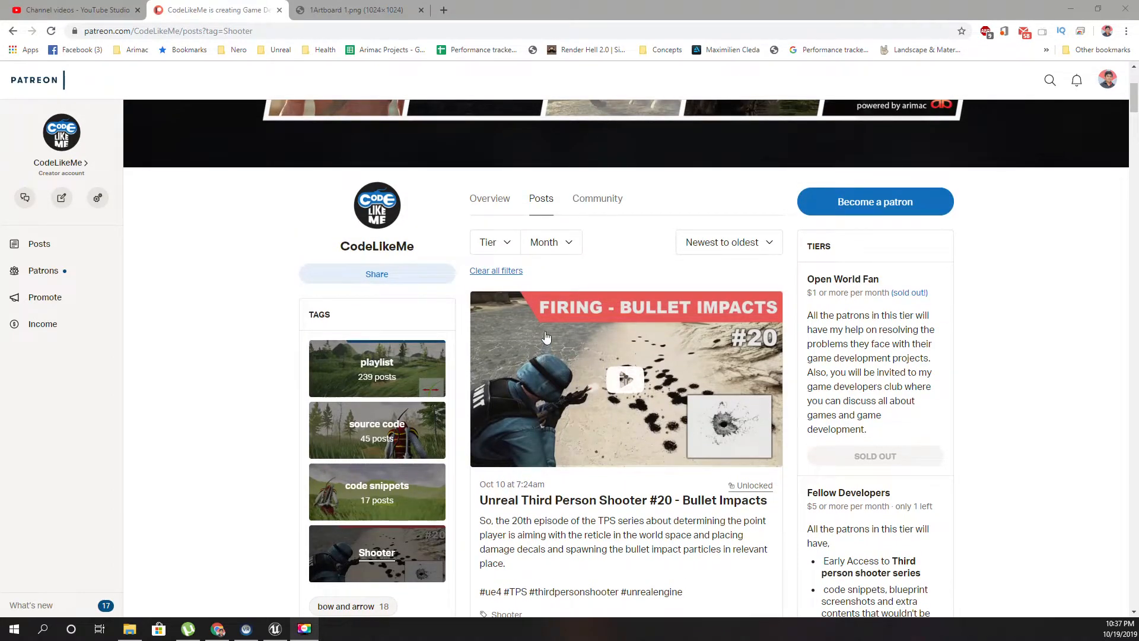
{"action": "scroll", "scroll_direction": "down", "scroll_amount": 3}
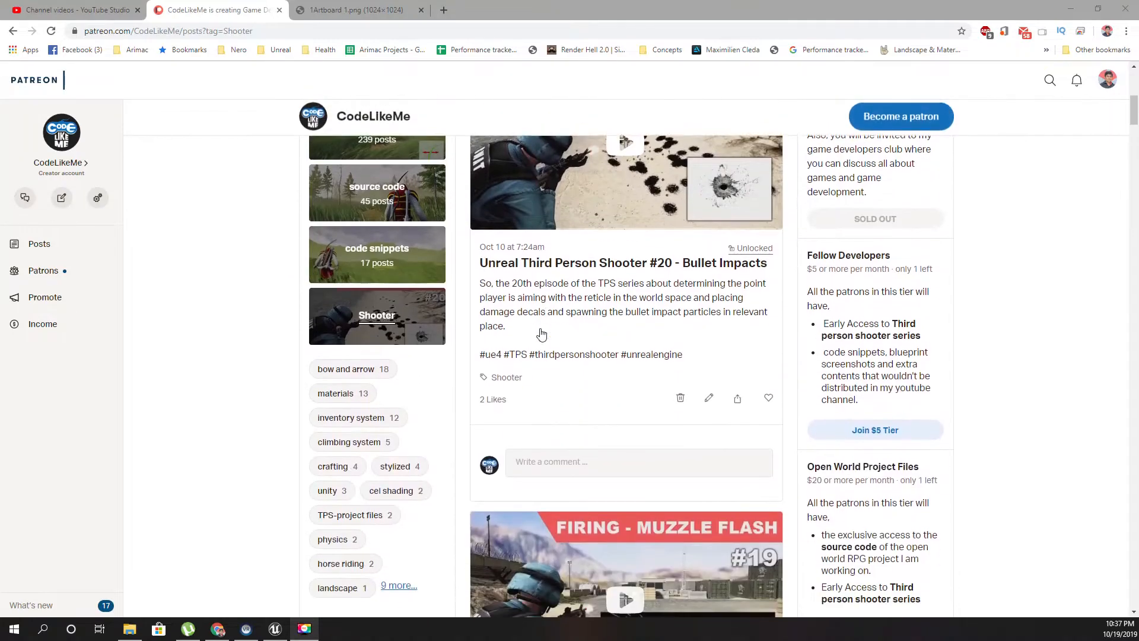
{"action": "scroll", "scroll_direction": "down", "scroll_amount": 3}
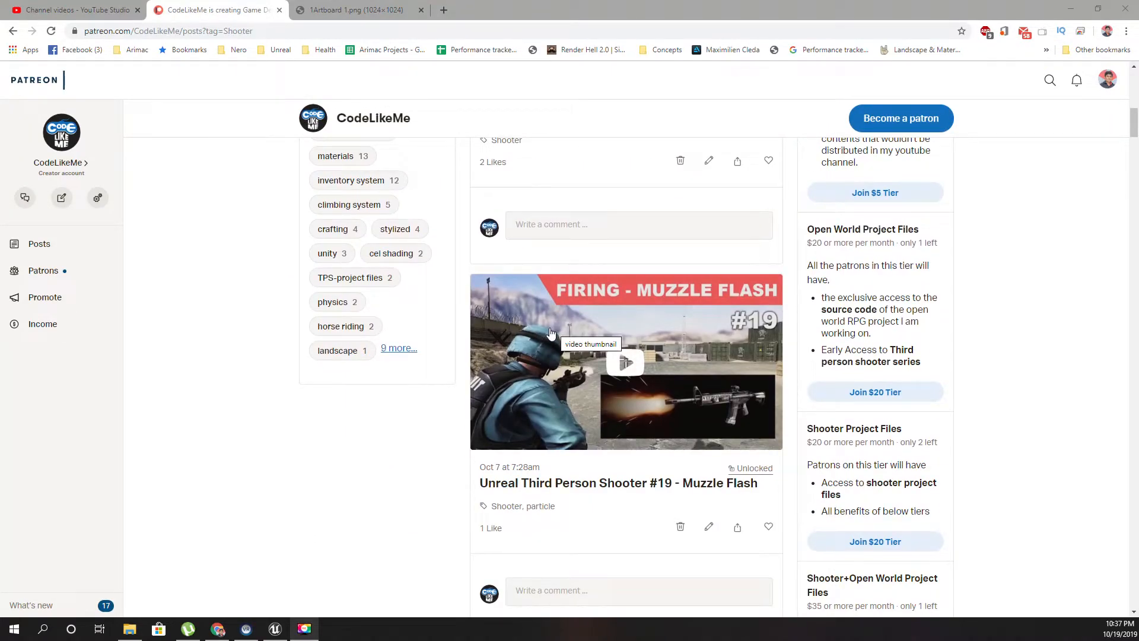
{"action": "mouse_move", "coordinate": [557, 333]}
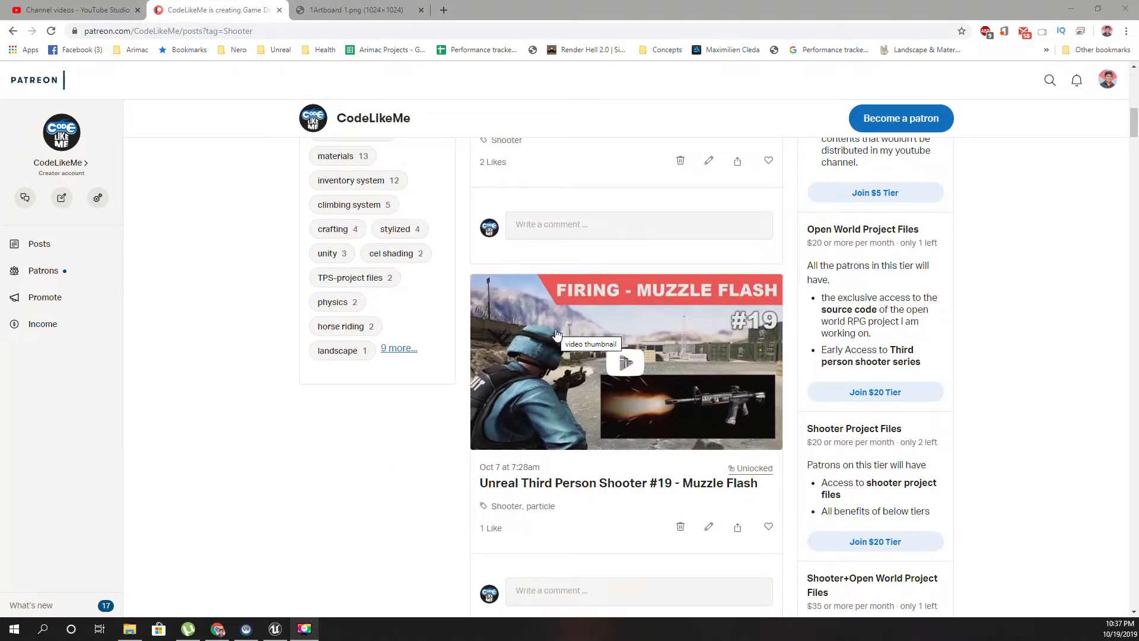